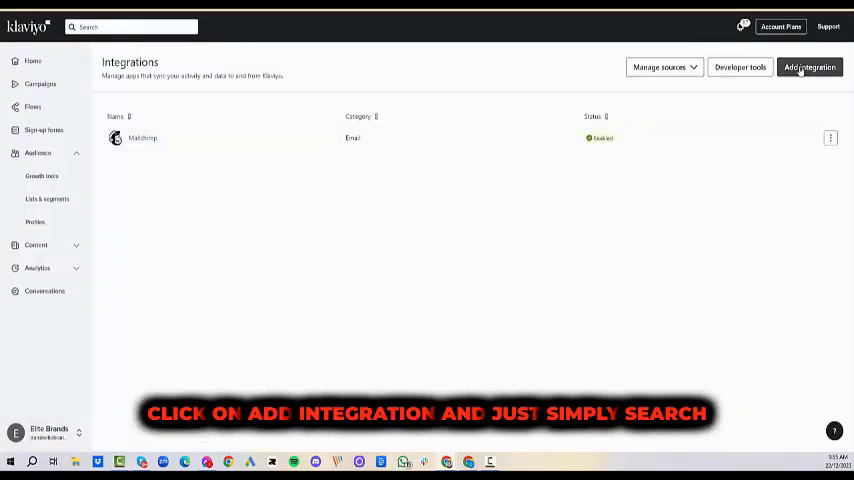
Search the integration catalogue for "face" and start connecting Facebook Advertising.
left_click(810, 68)
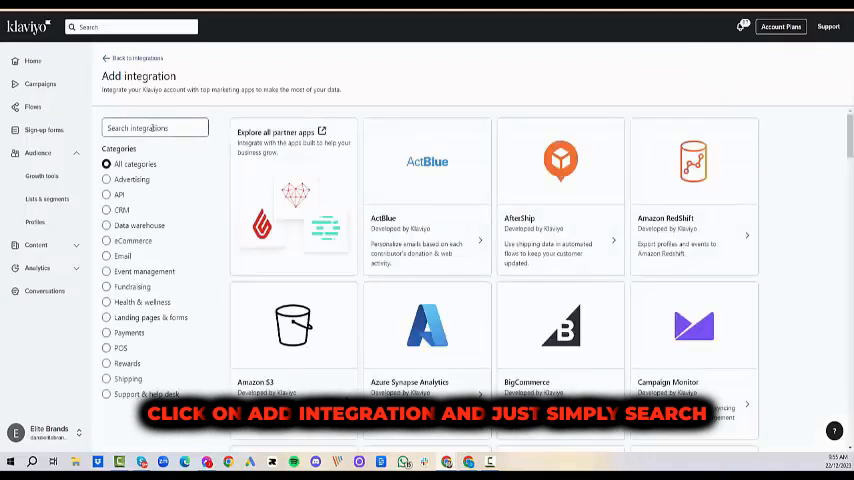
type("face")
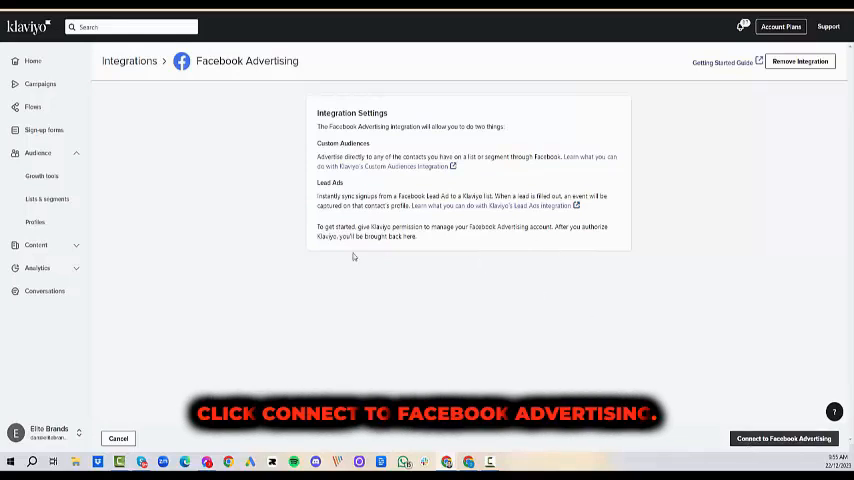
mouse_move(238, 178)
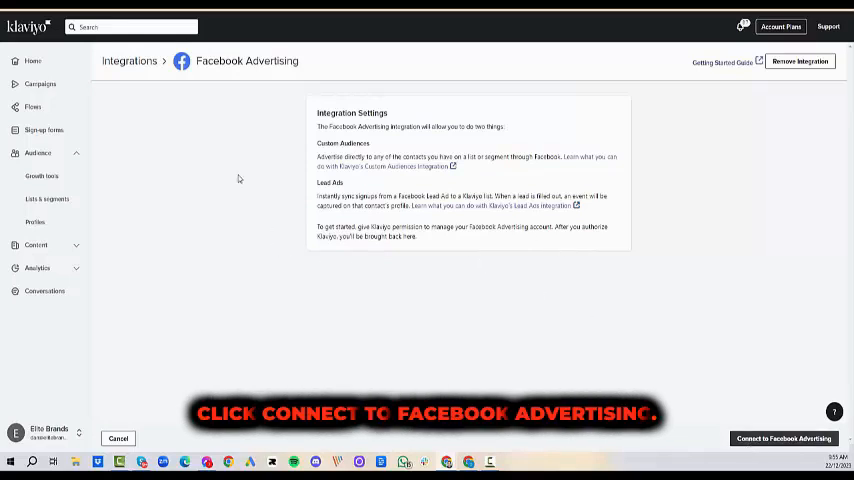
left_click(784, 438)
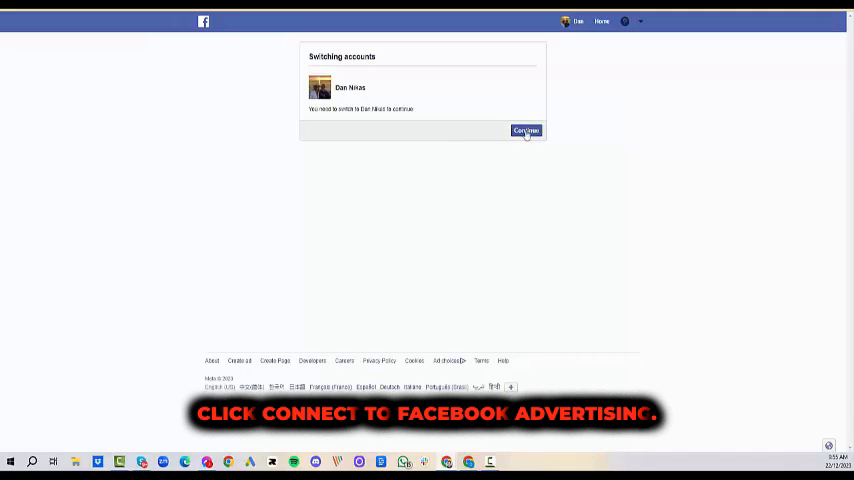
mouse_move(188, 170)
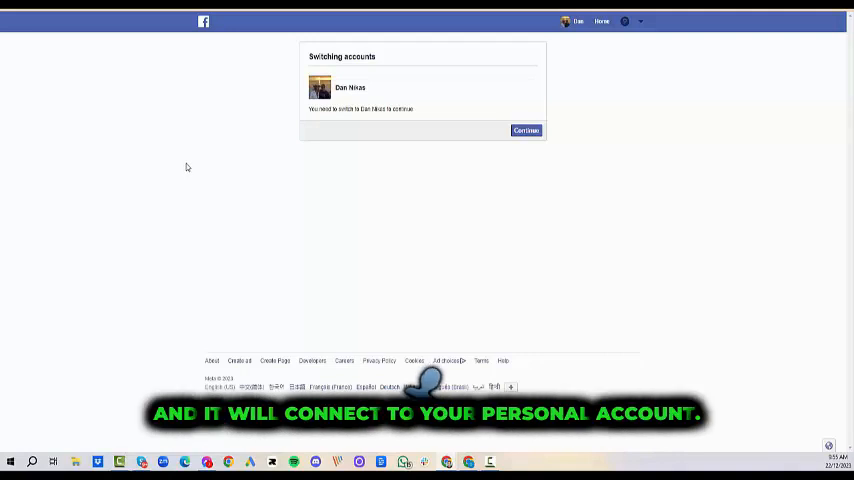
Continue with the current Facebook account, reconnect it to Klaviyo and acknowledge the confirmation.
left_click(524, 130)
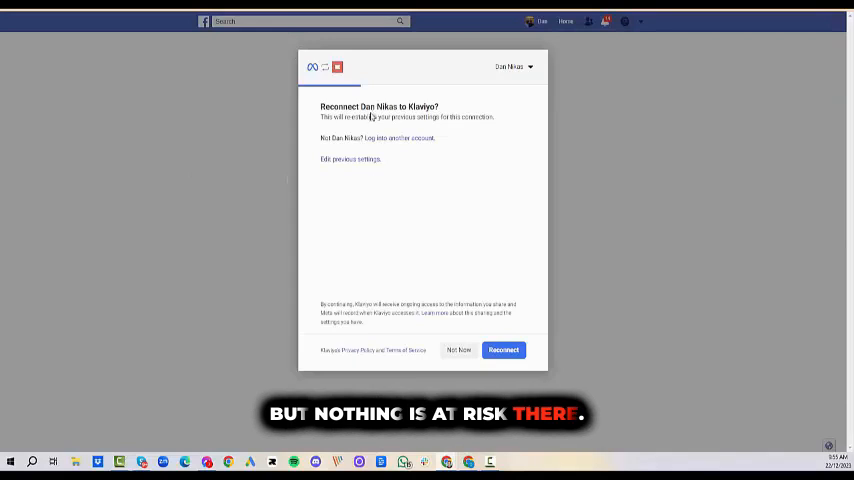
left_click(504, 350)
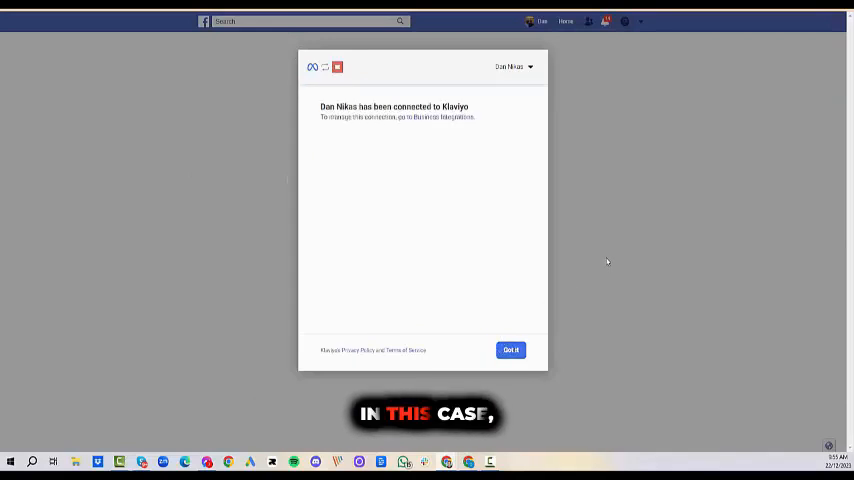
mouse_move(636, 208)
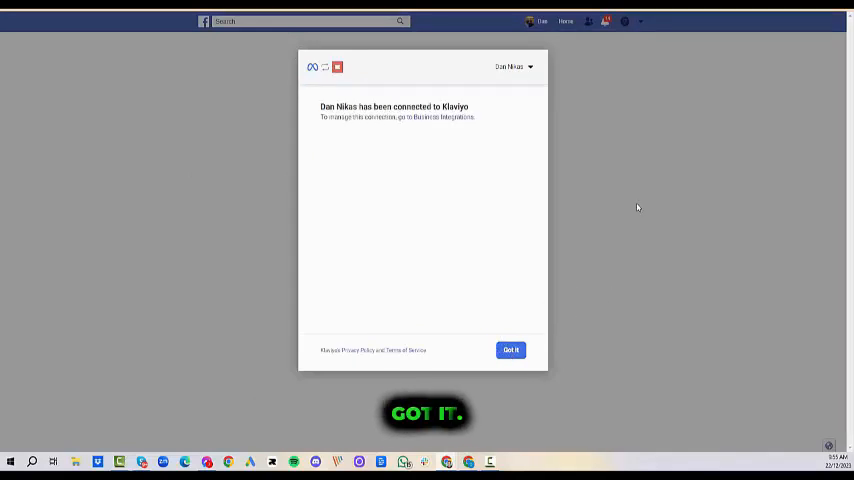
mouse_move(592, 108)
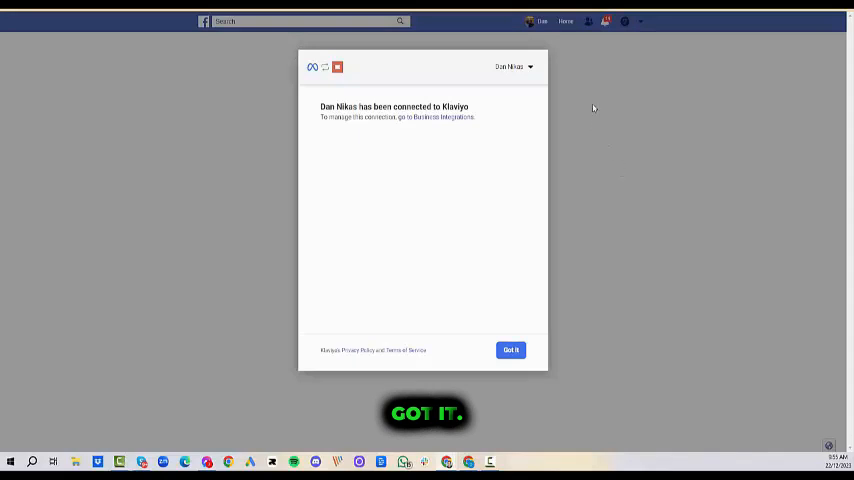
left_click(510, 350)
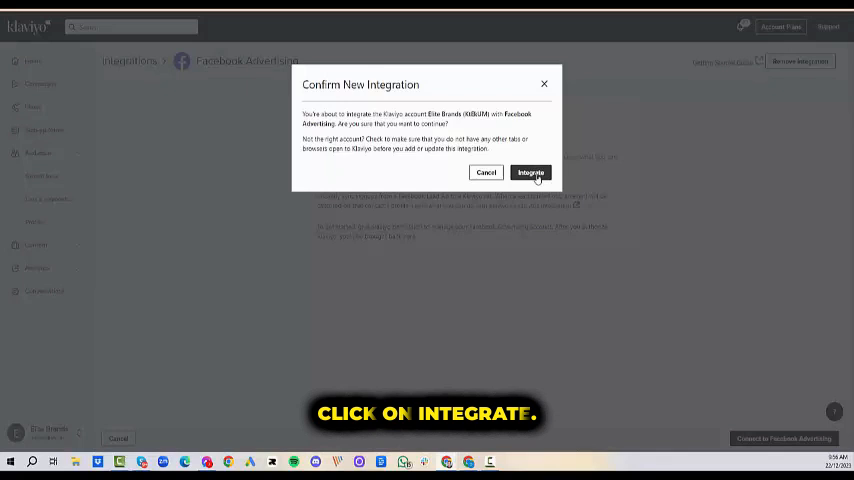
Integrate Facebook Advertising from the Confirm New Integration dialog.
left_click(532, 172)
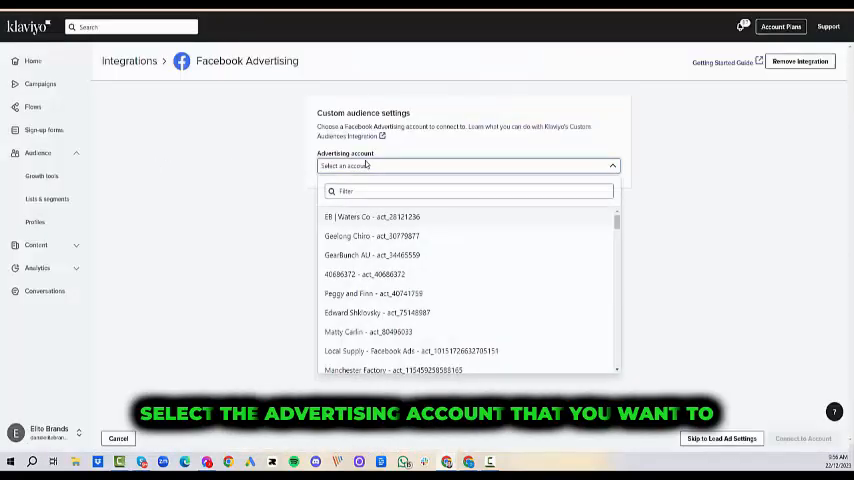